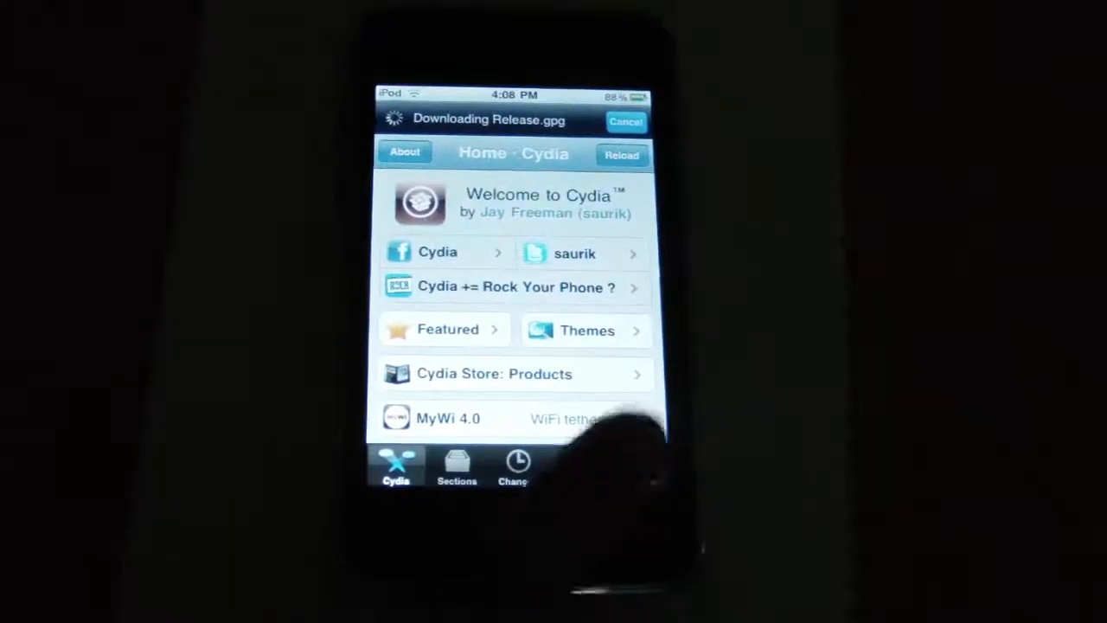
- Open Cydia's Search tab while sources refresh, then return to the home screen
left_click(638, 467)
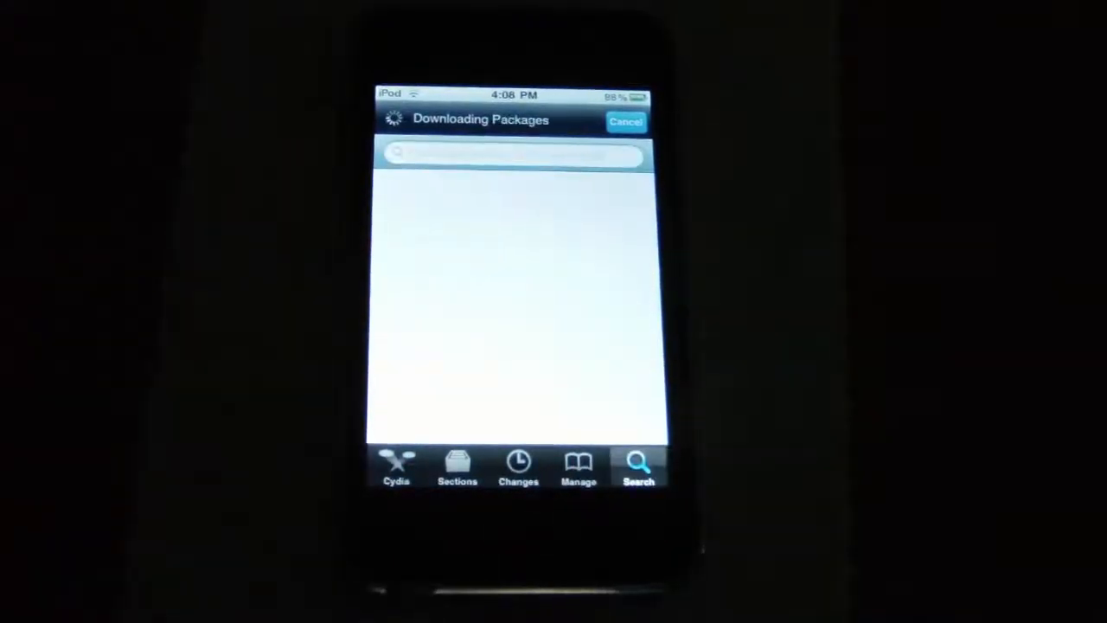
left_click(514, 154)
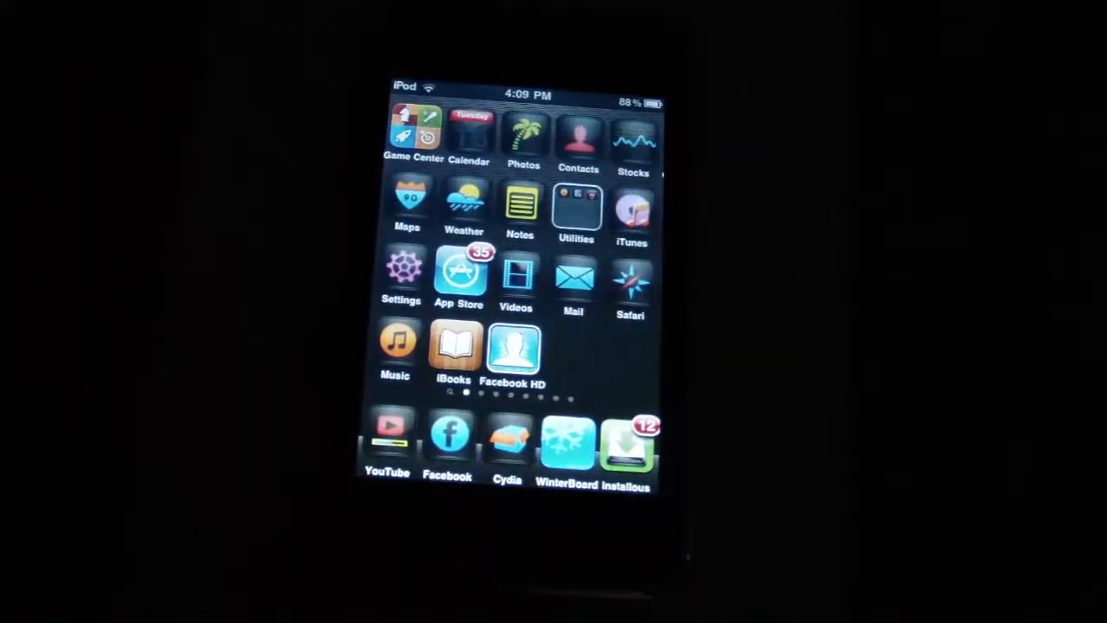
- Reopen Cydia and browse to the Themes section listing the Windows 7 themes
left_click(507, 437)
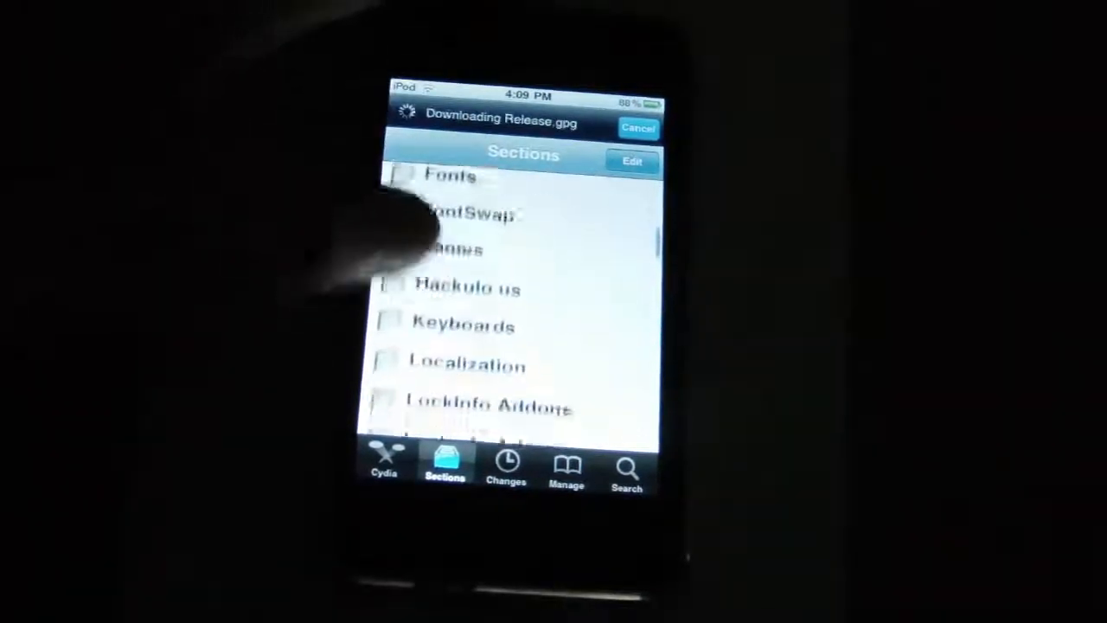
scroll("down", 3)
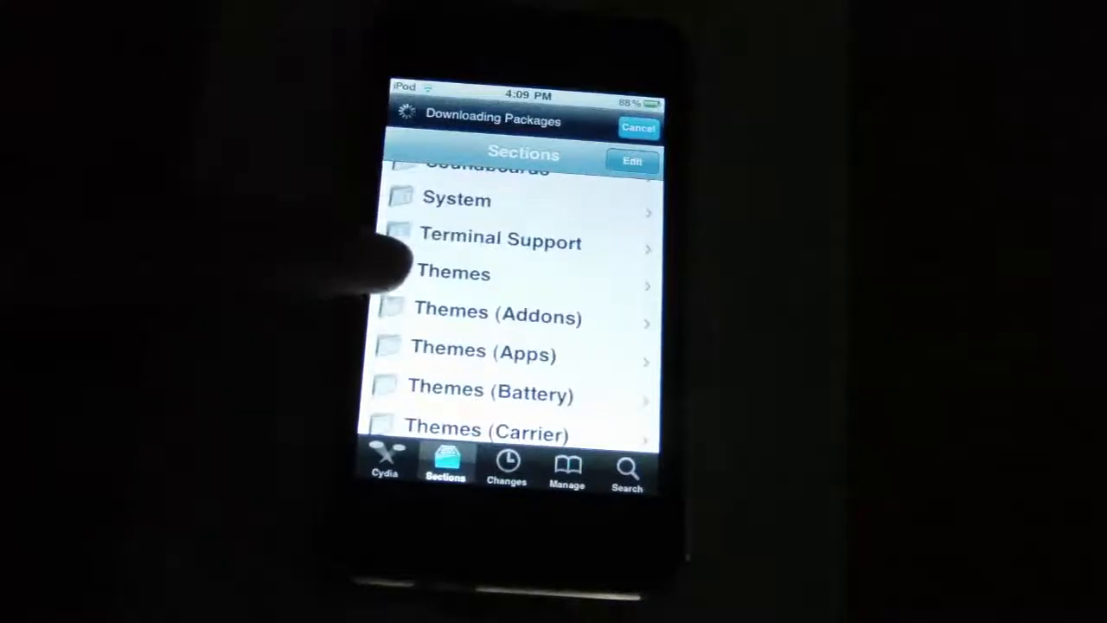
left_click(453, 272)
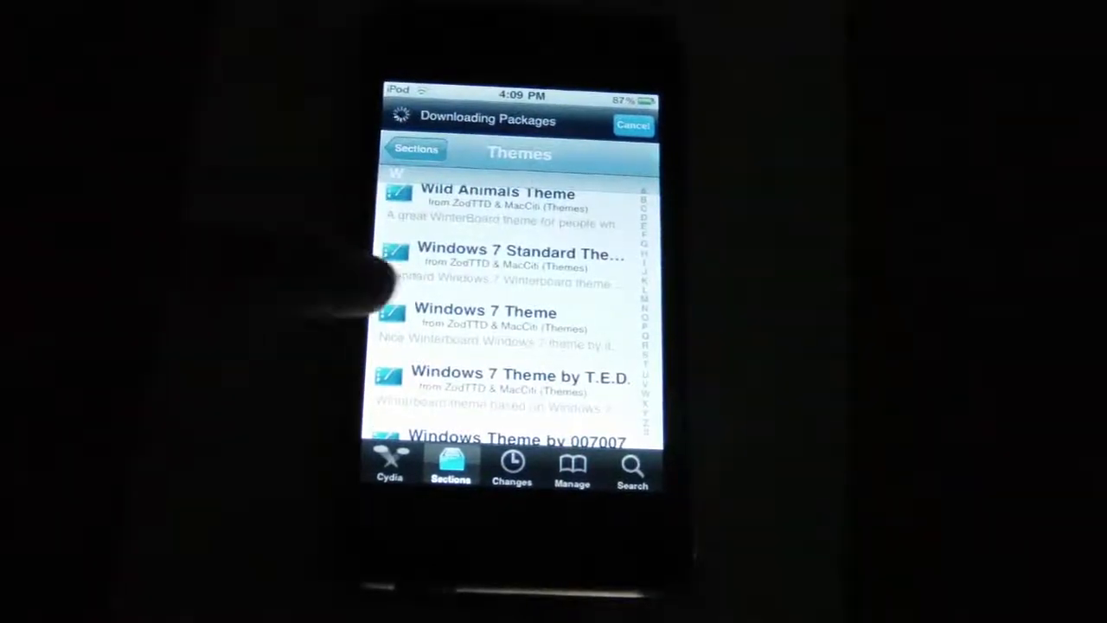
- Install and confirm the Windows 7 Theme package, then return to Cydia
left_click(484, 315)
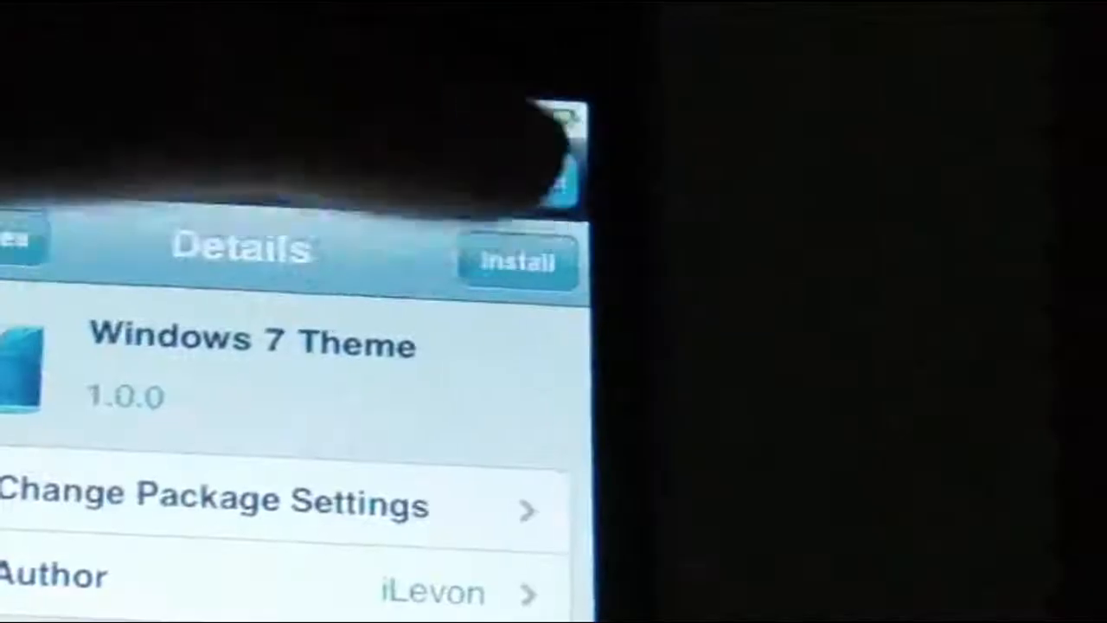
left_click(516, 262)
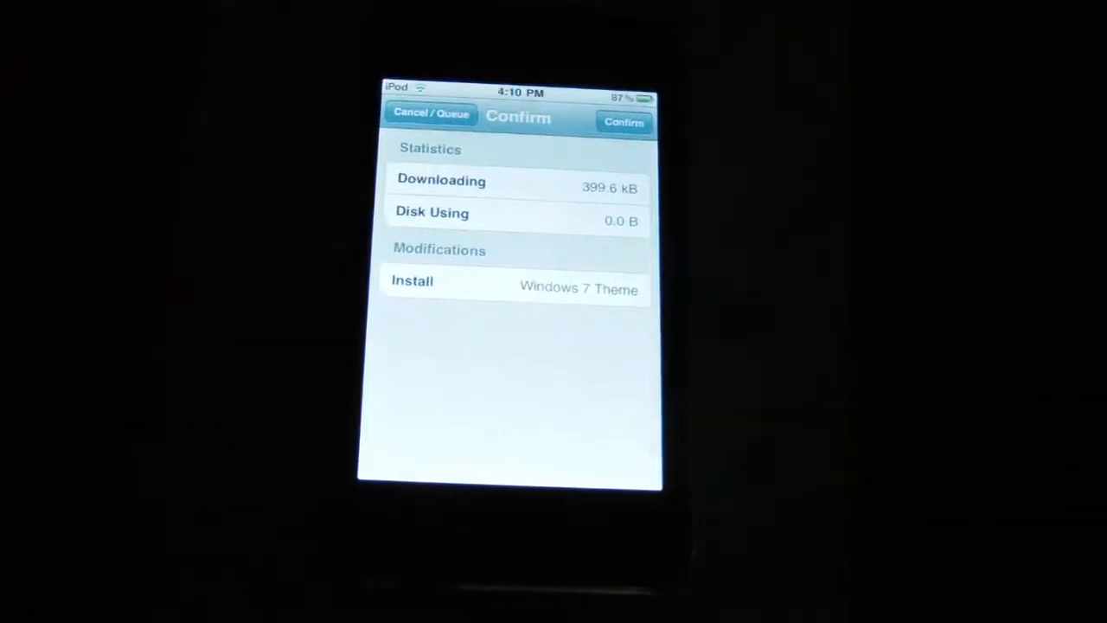
left_click(624, 121)
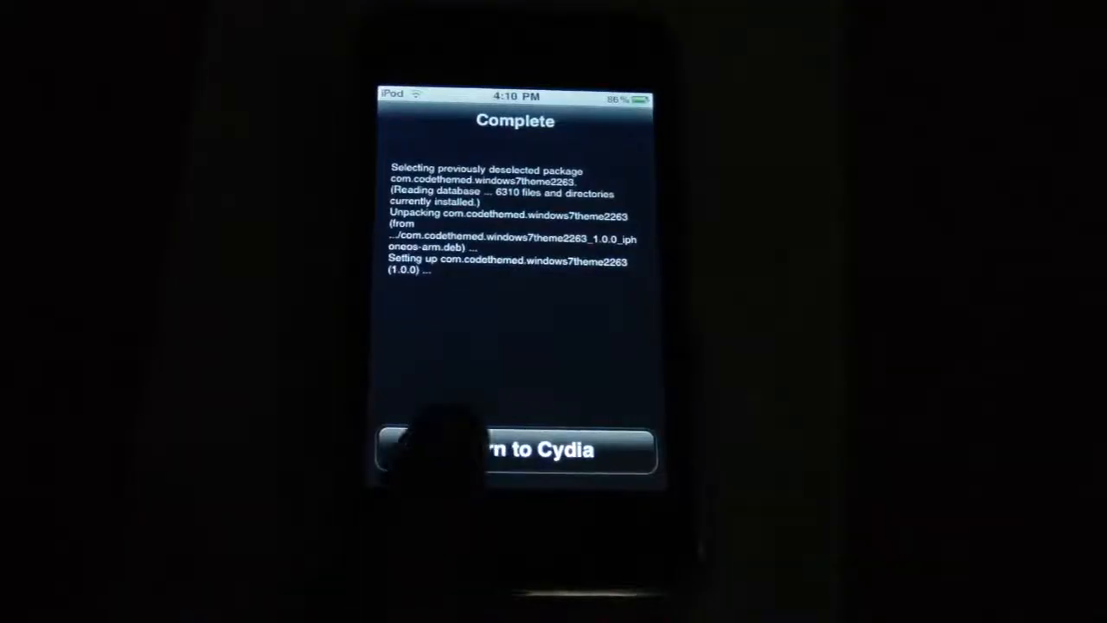
left_click(514, 449)
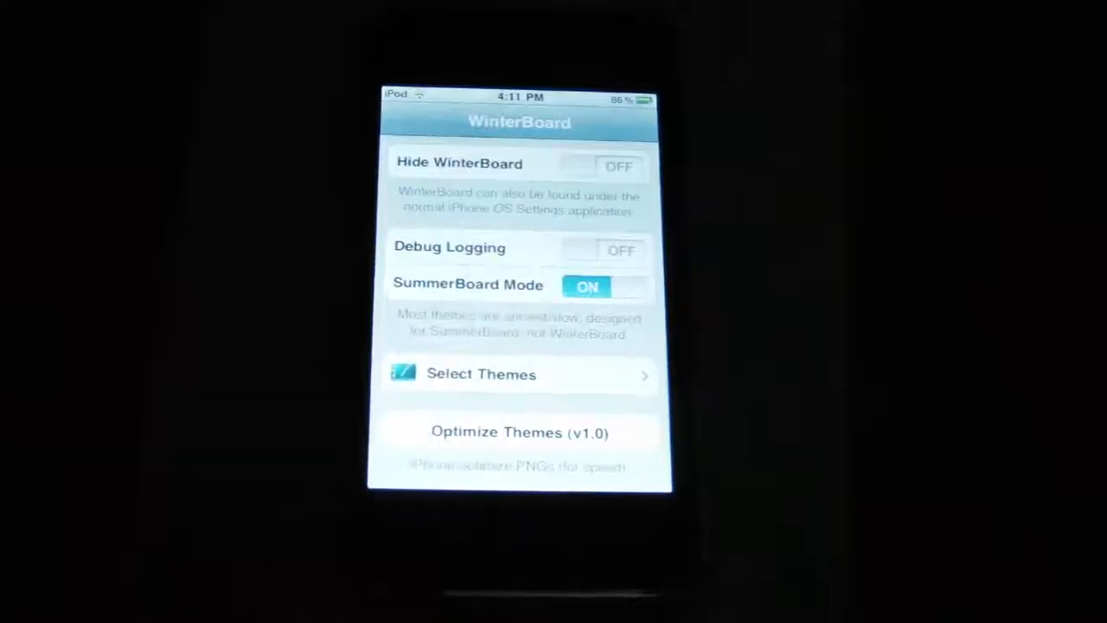
- In WinterBoard, open Select Themes to activate the Windows 7 Theme
left_click(481, 374)
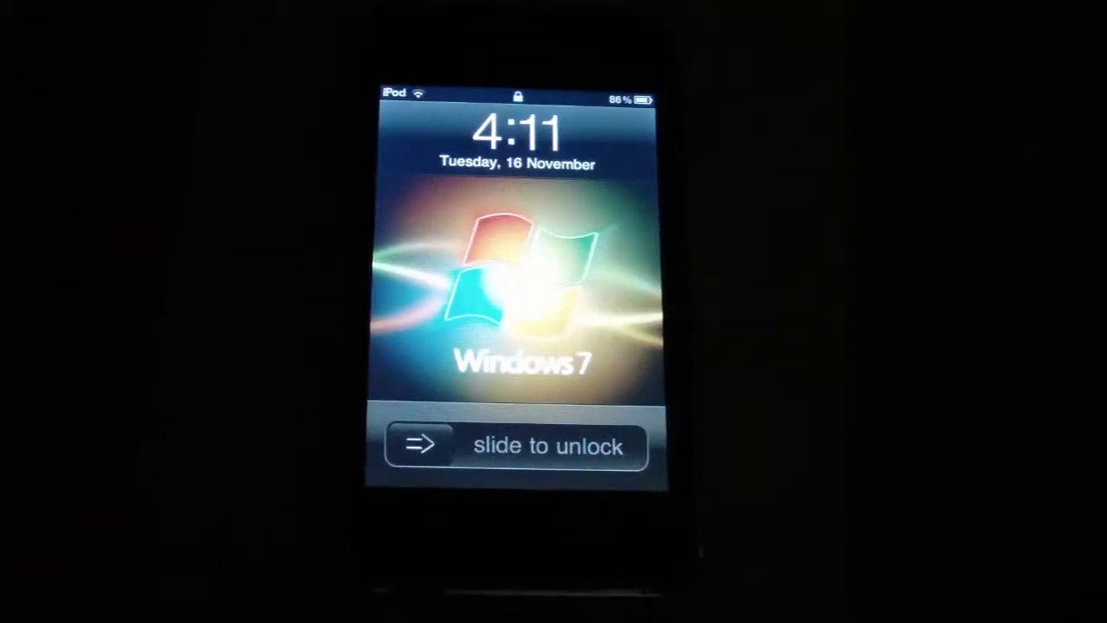
- Slide to unlock and view the Windows 7-styled home screen
left_click_drag(424, 445, 639, 446)
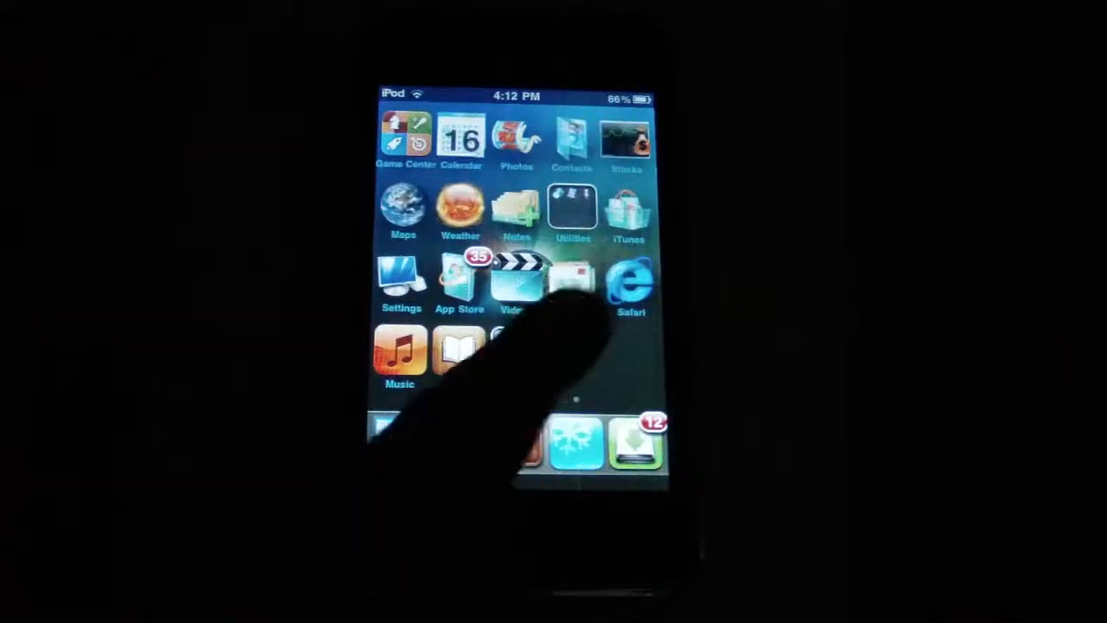